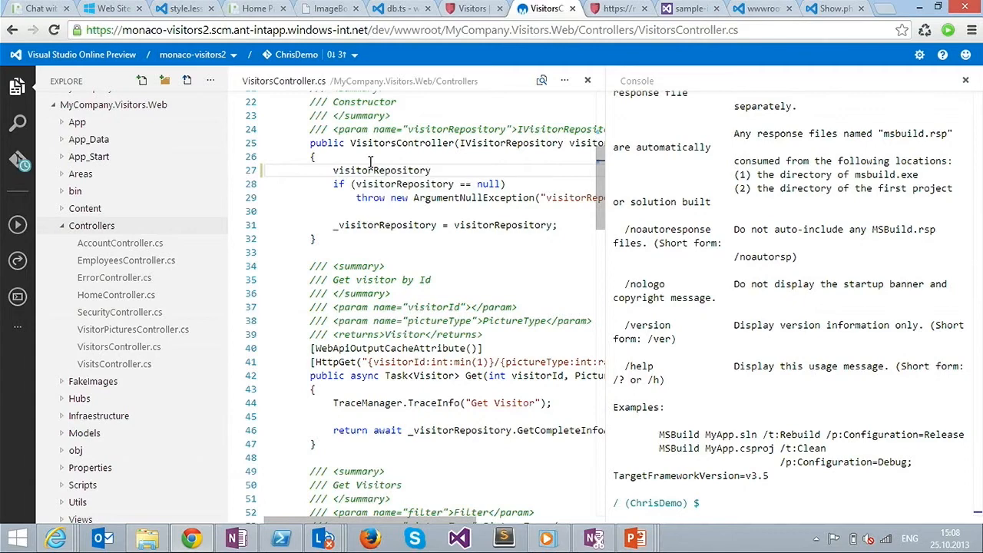
Step: Remove the stray 'visitorRepository' text from line 27 of the VisitorsController constructor
left_click(370, 169)
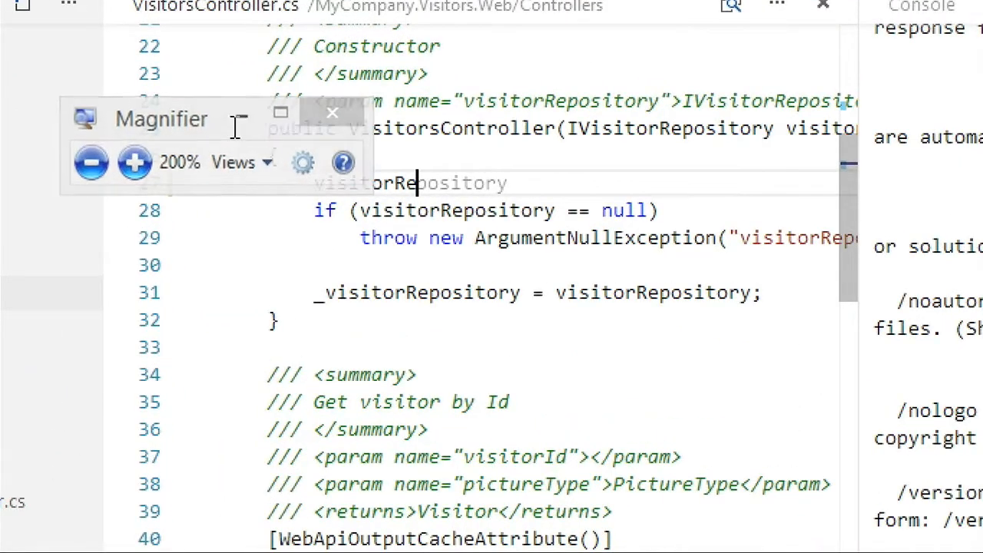
left_click(332, 113)
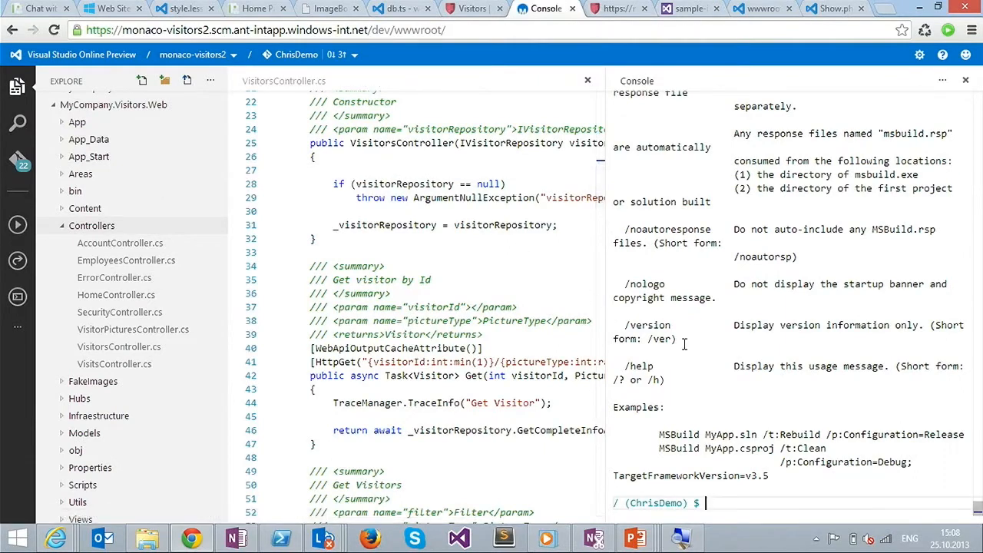
mouse_move(120, 242)
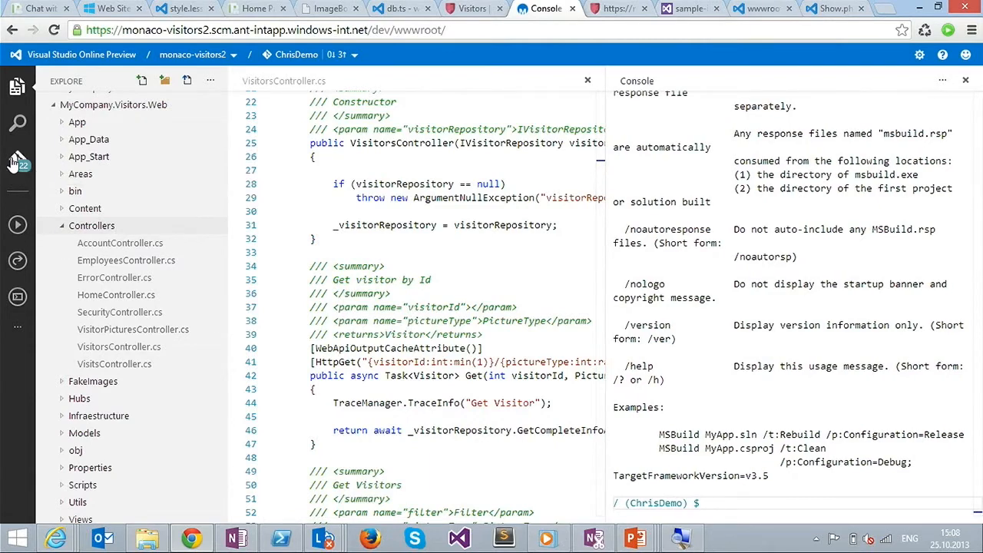
Step: Switch the sidebar from the file explorer to the Git source control view
left_click(17, 162)
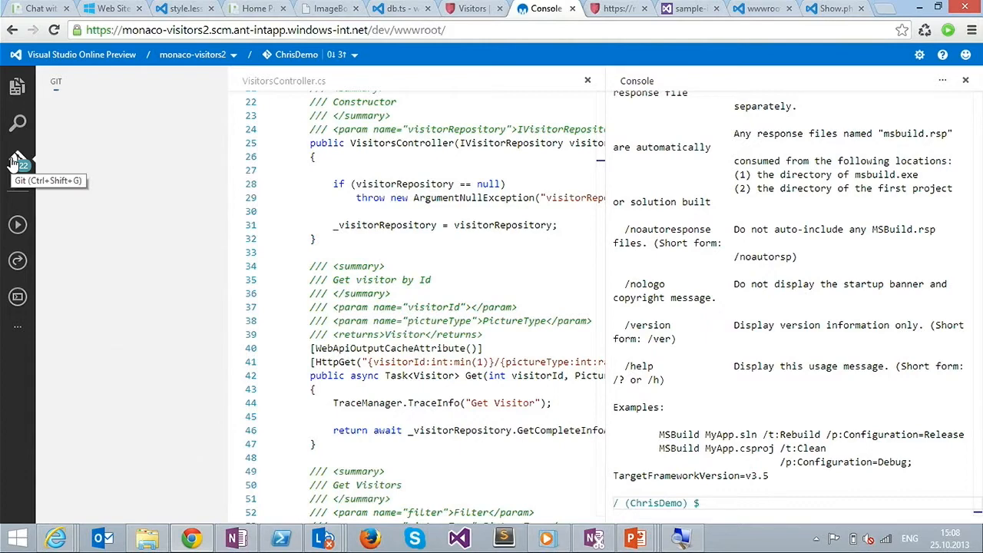